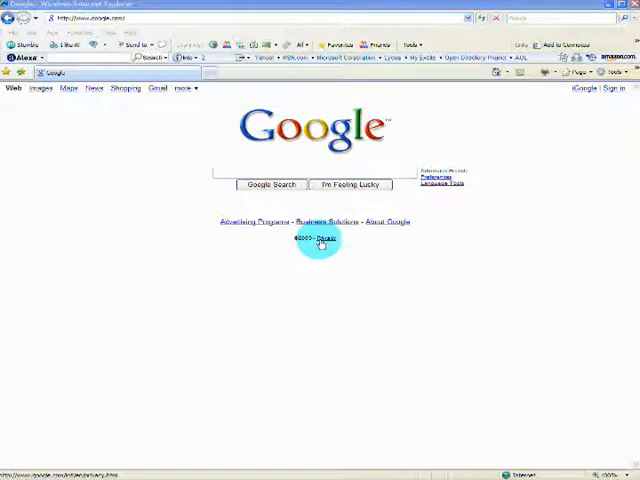
mouse_move(247, 264)
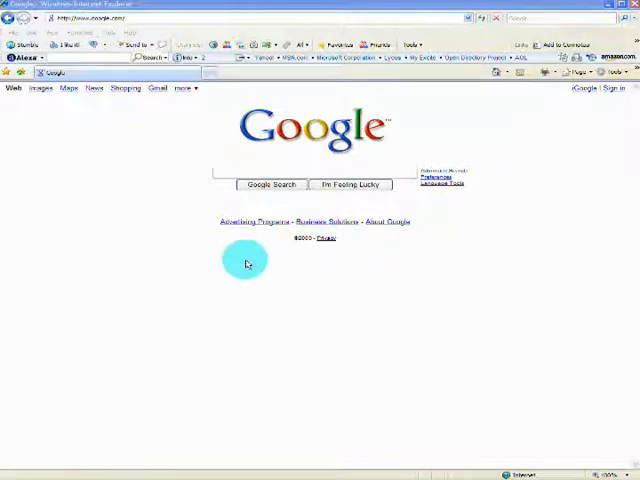
mouse_move(118, 162)
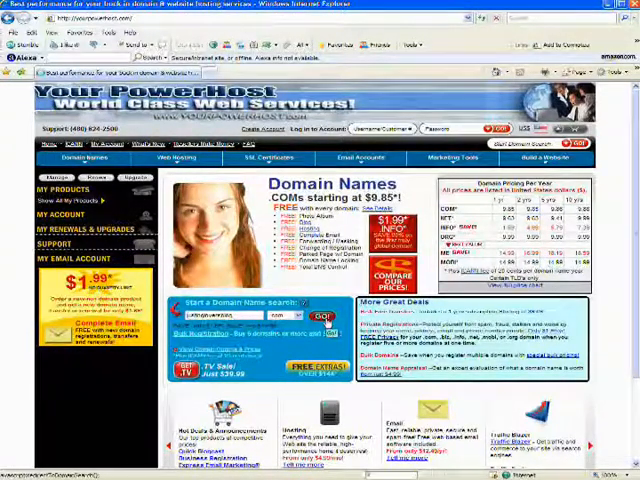
- Search YourPowerHost for JUSTINGLOVERSBLOG.COM and scroll to My Selected Domain Names
left_click(324, 315)
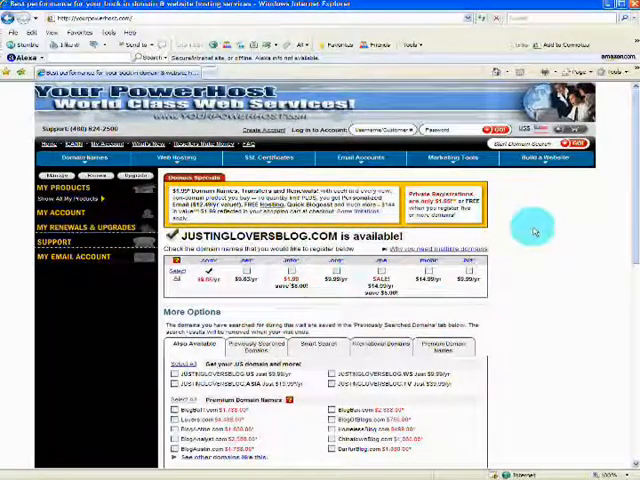
mouse_move(625, 225)
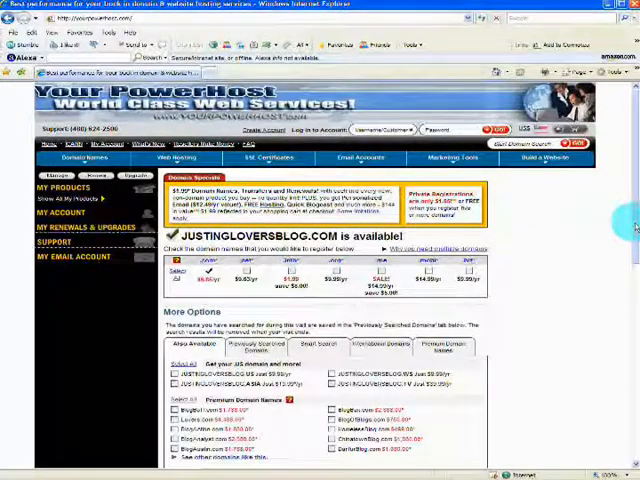
scroll("down", 3)
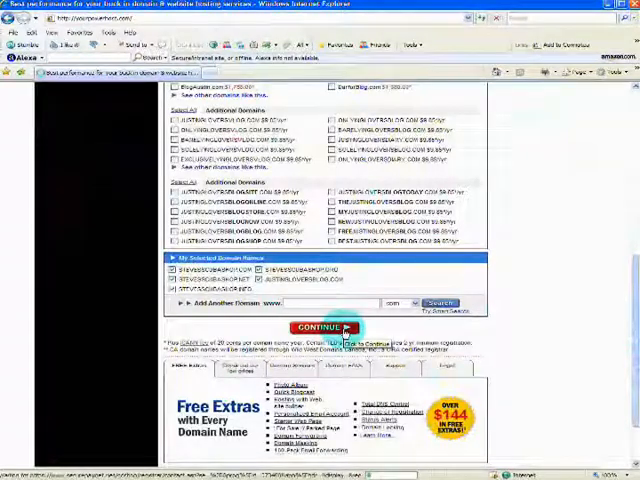
- Continue past the selected domains toward the Domain Registration Information form
left_click(320, 327)
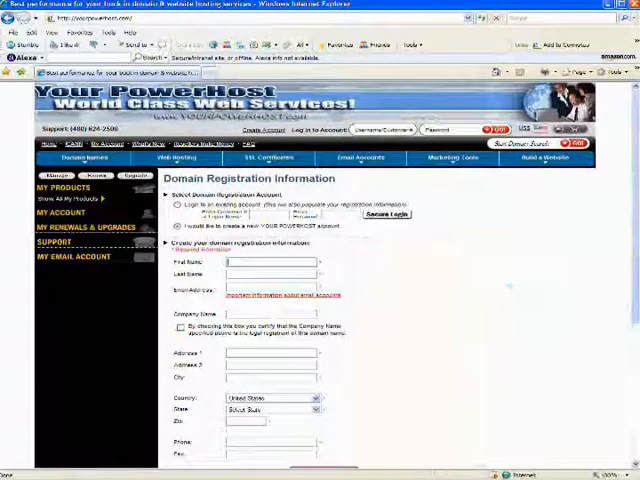
scroll("down", 3)
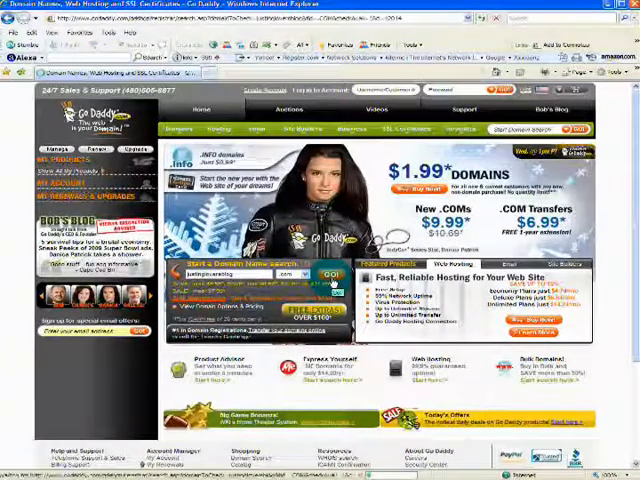
- Confirm JUSTINGLOVERSBLOG.COM is available on GoDaddy and proceed to checkout
left_click(331, 275)
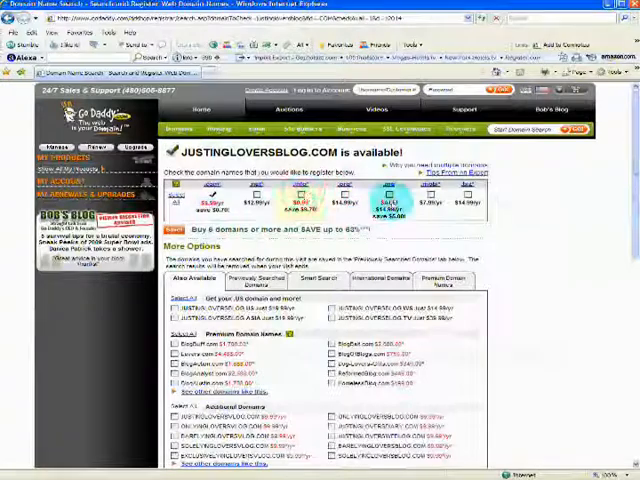
scroll("down", 3)
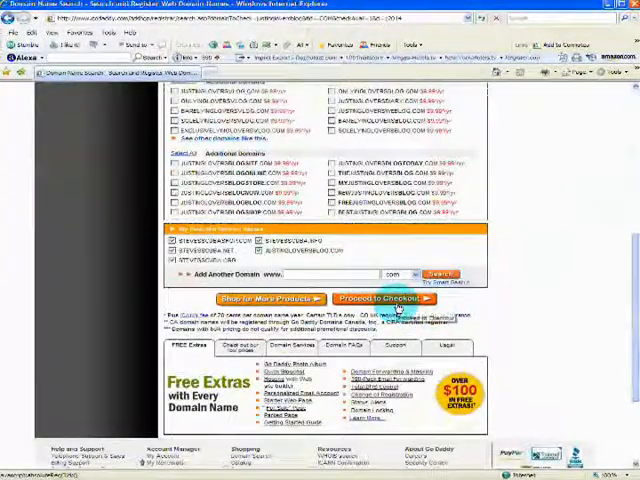
left_click(384, 299)
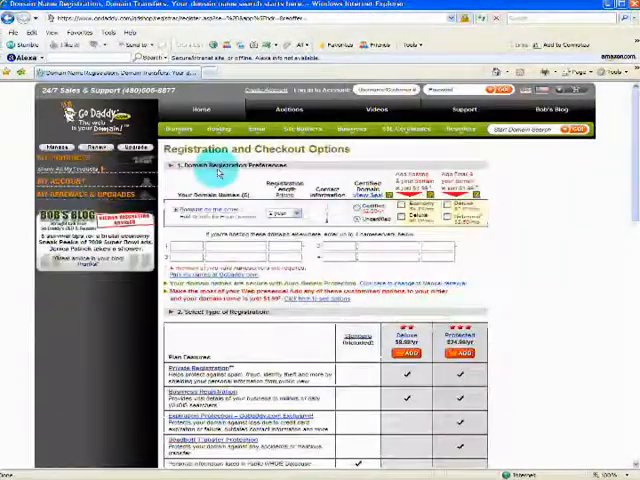